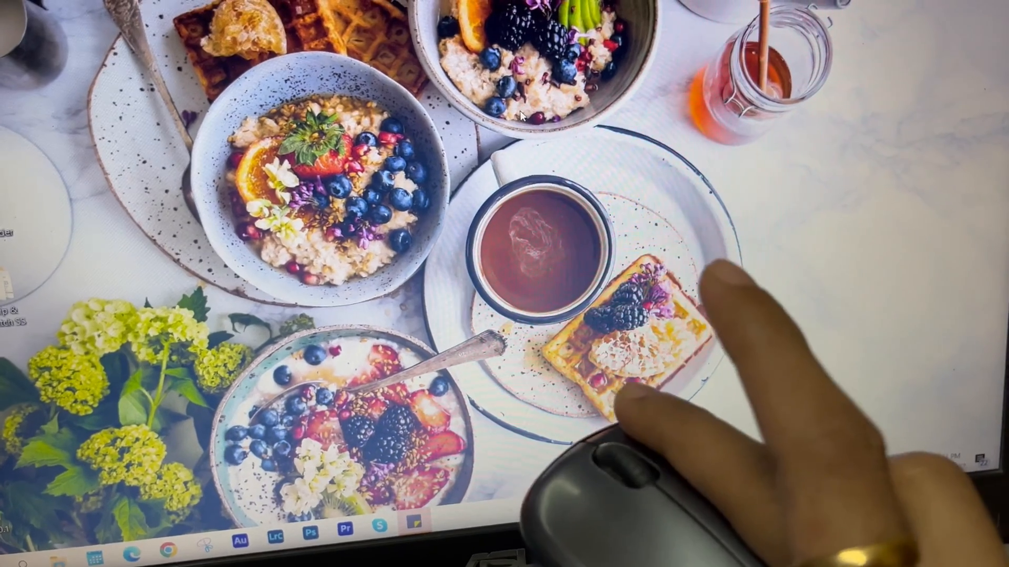
right_click(525, 122)
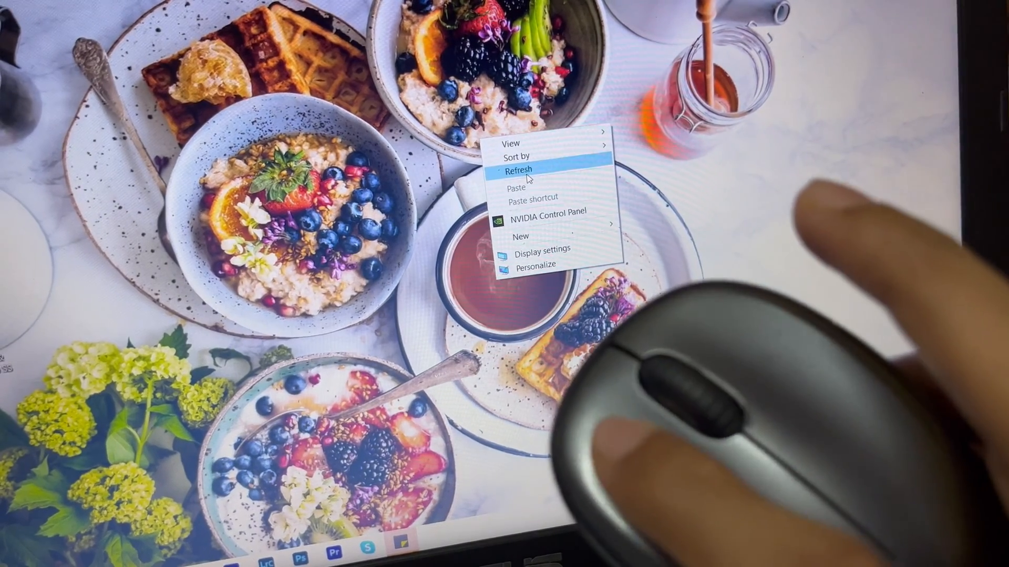
click(525, 170)
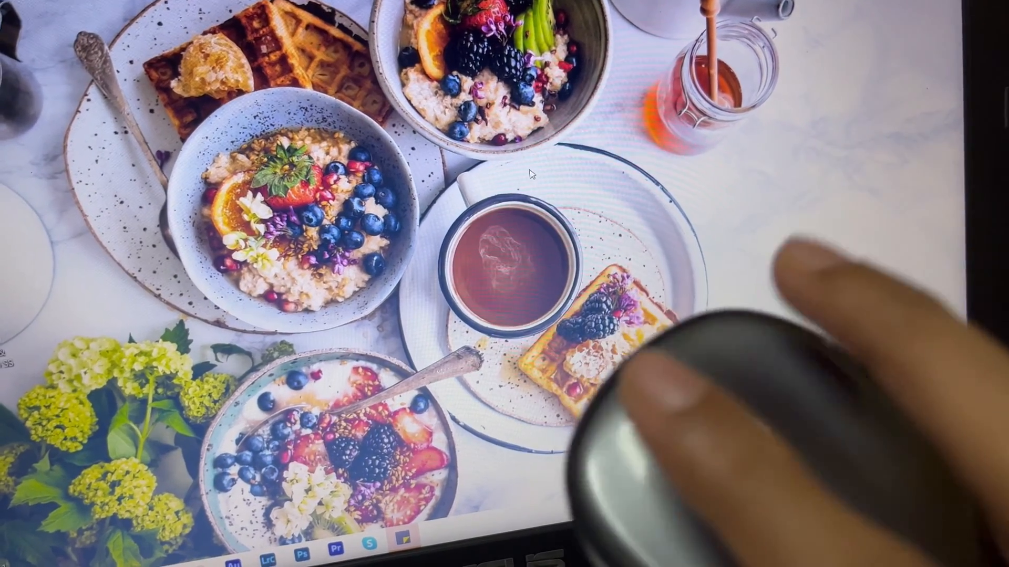
right_click(533, 172)
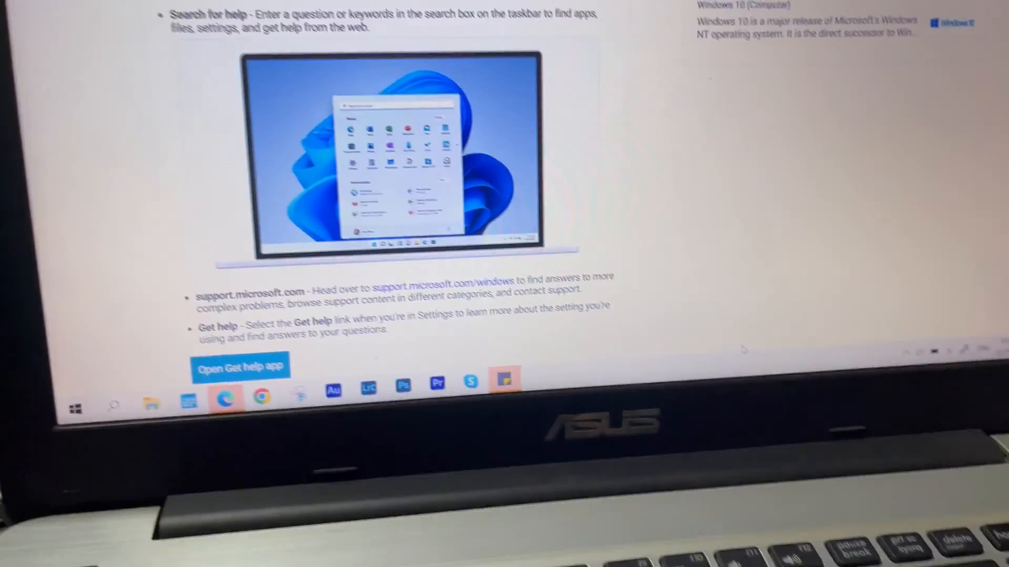
right_click(640, 88)
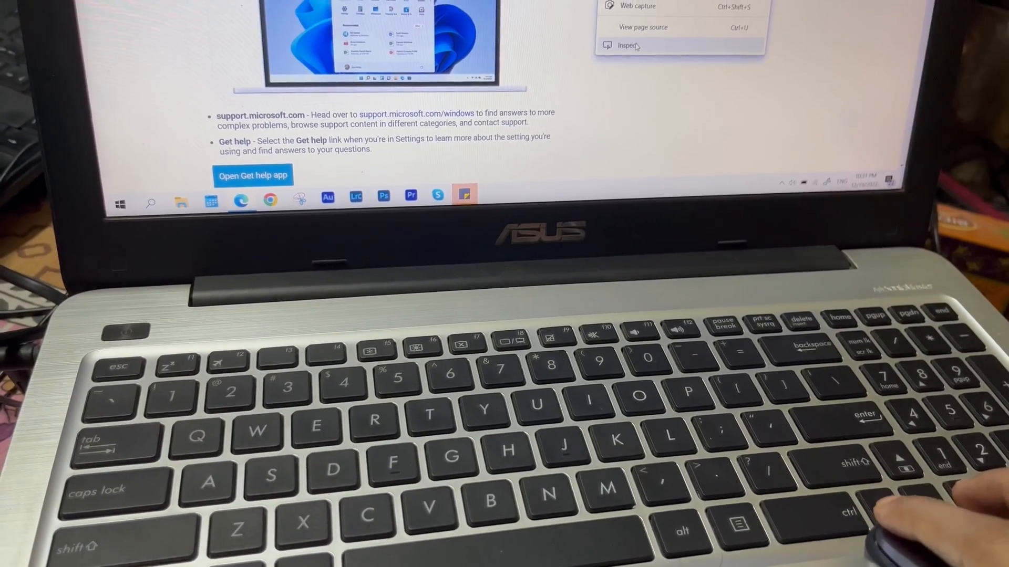
click(628, 45)
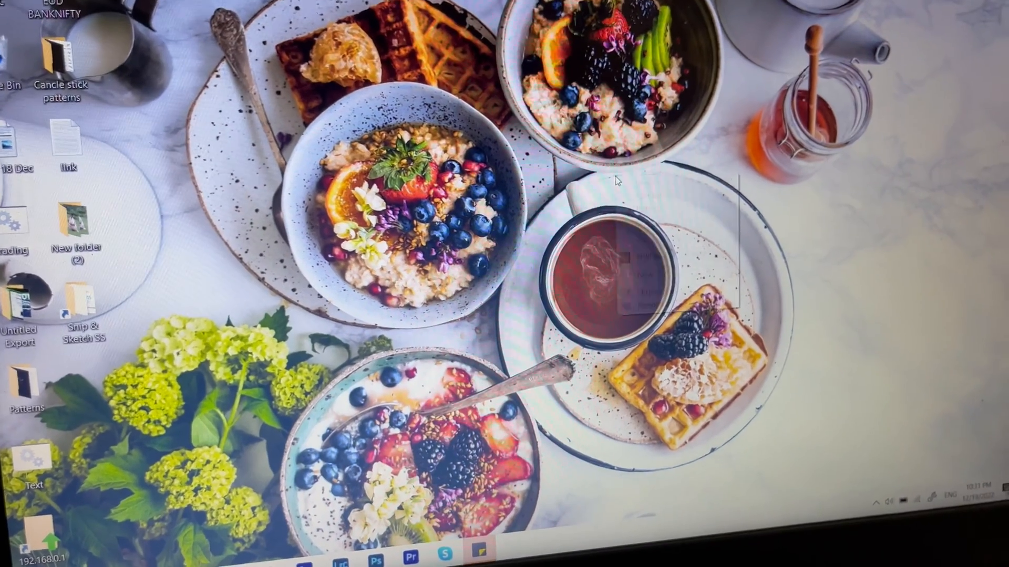
right_click(615, 181)
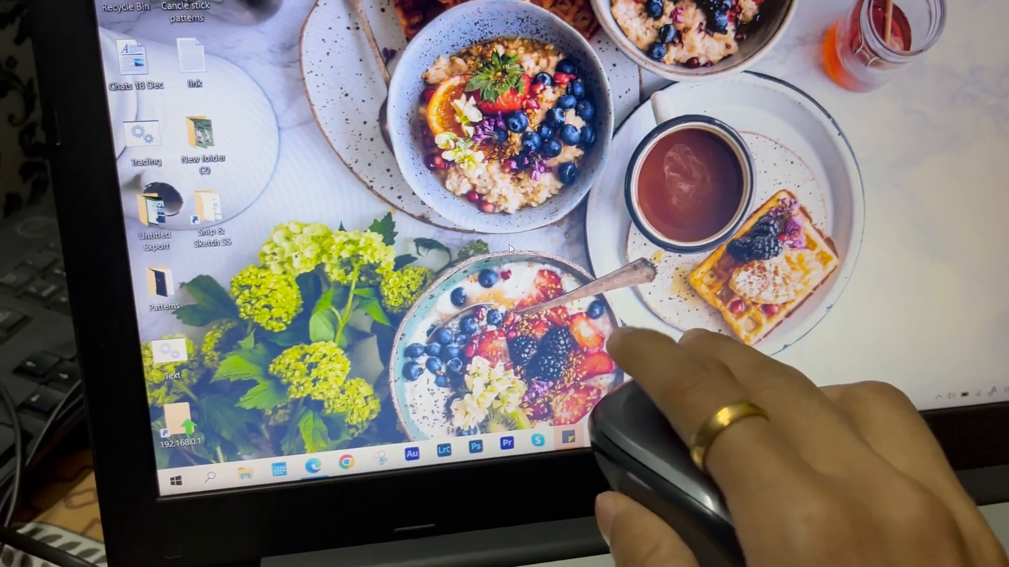
right_click(508, 270)
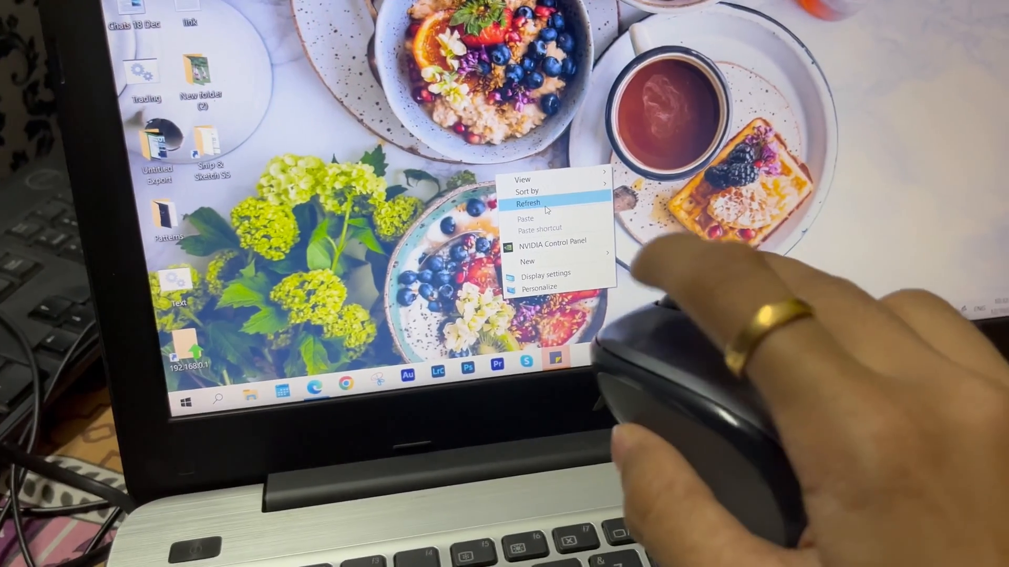
click(527, 203)
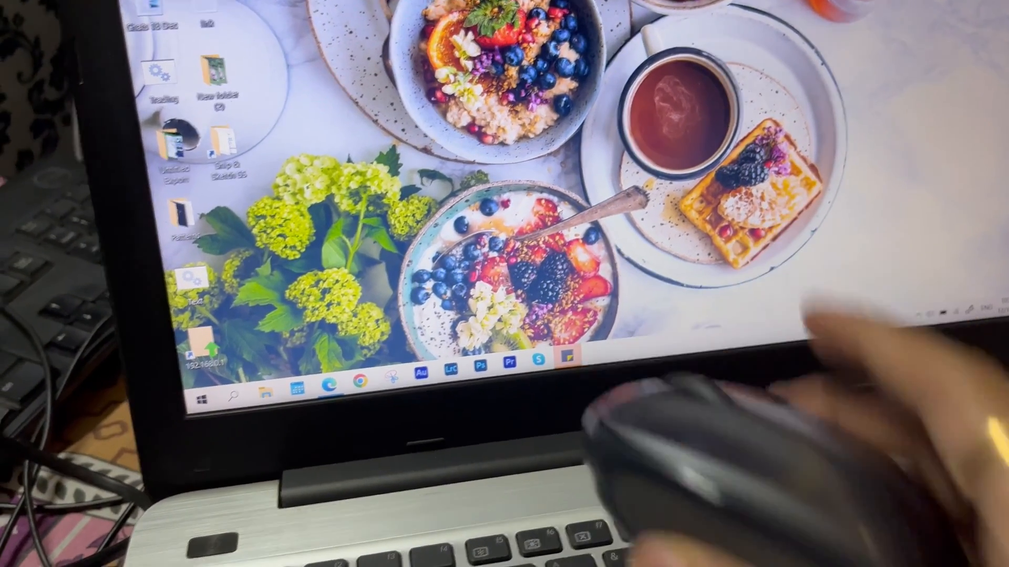
right_click(602, 180)
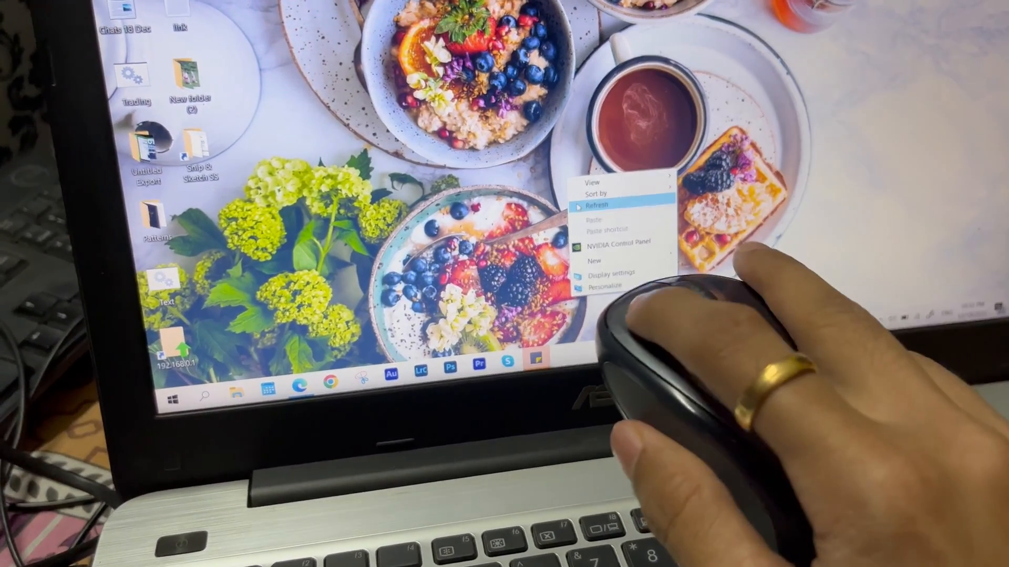
click(596, 204)
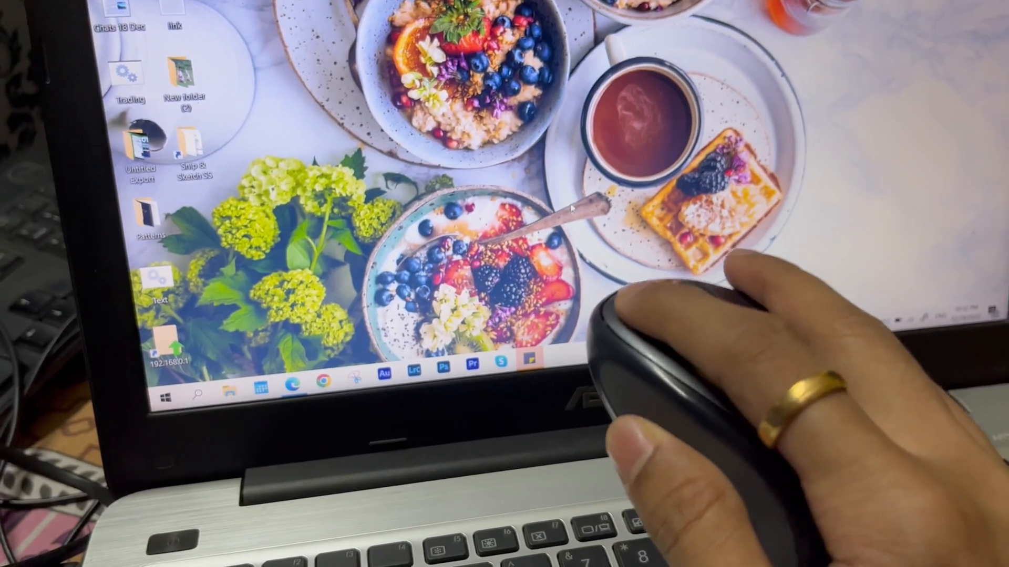